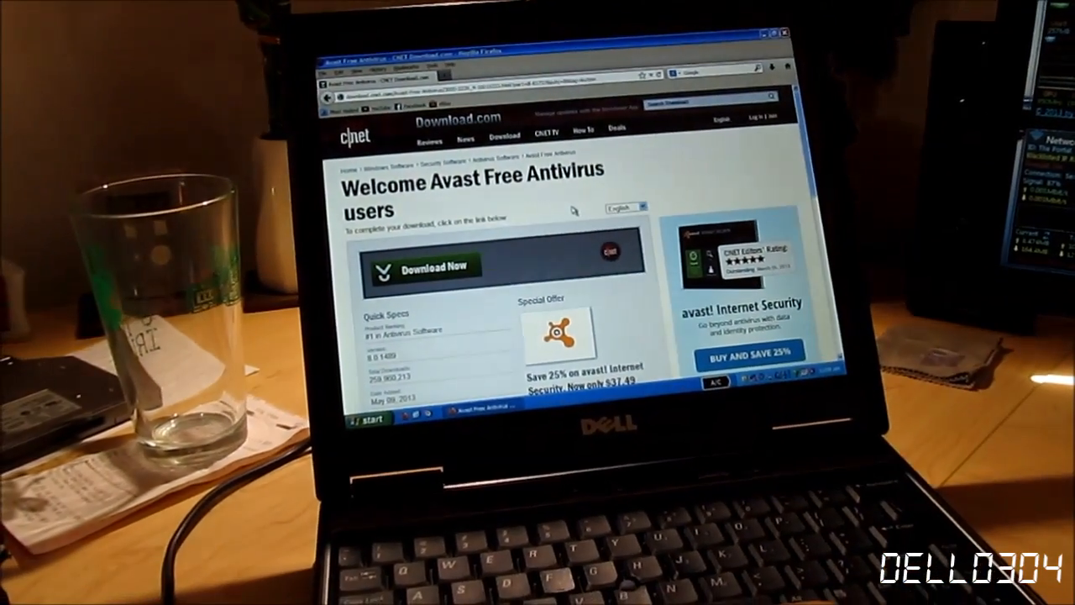
left_click(437, 267)
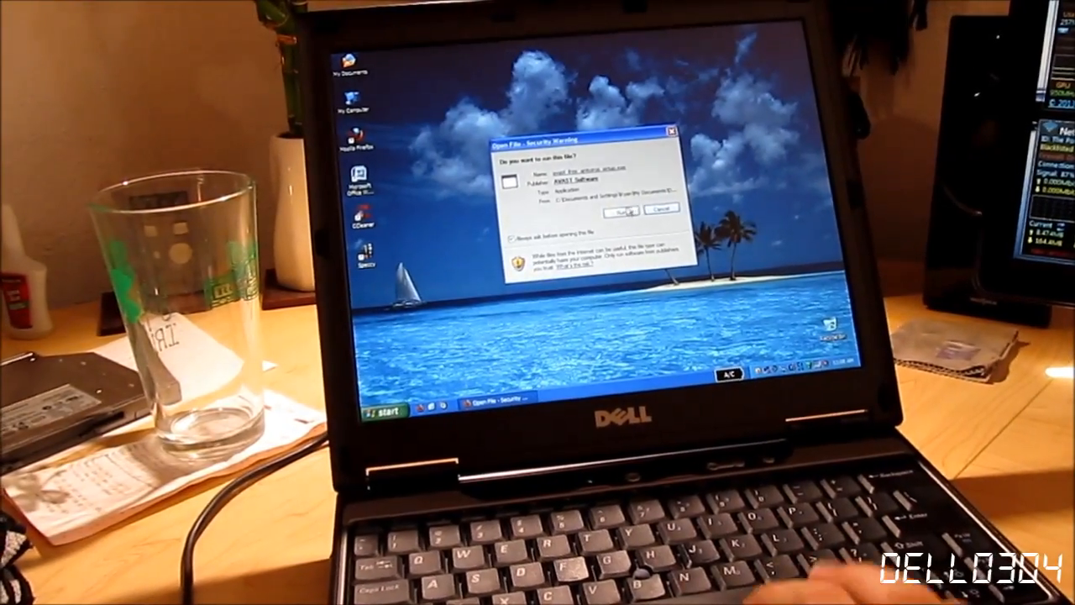
left_click(636, 208)
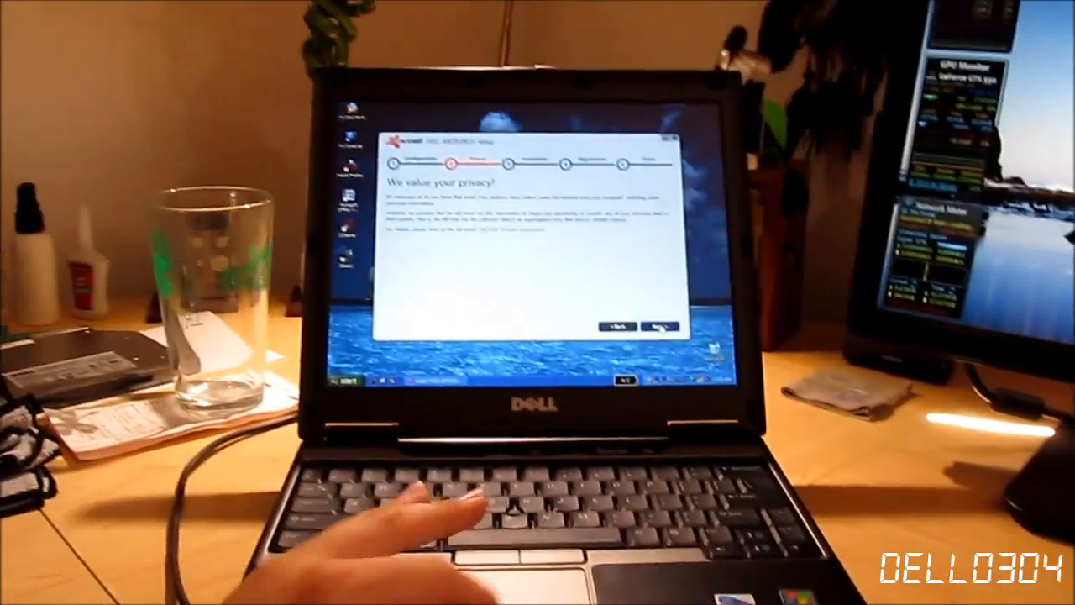
left_click(661, 326)
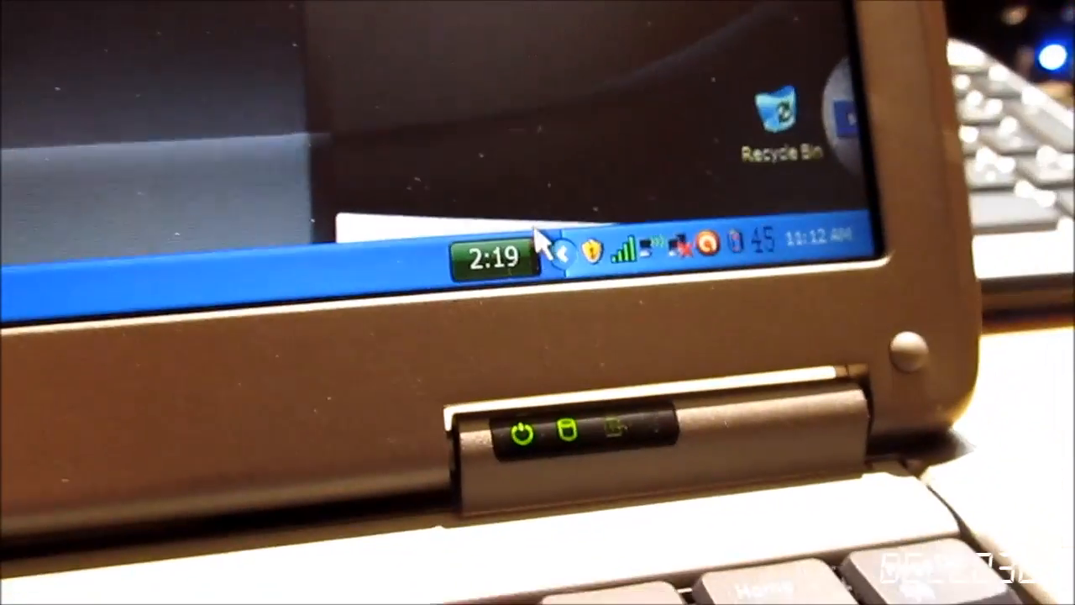
left_click(490, 256)
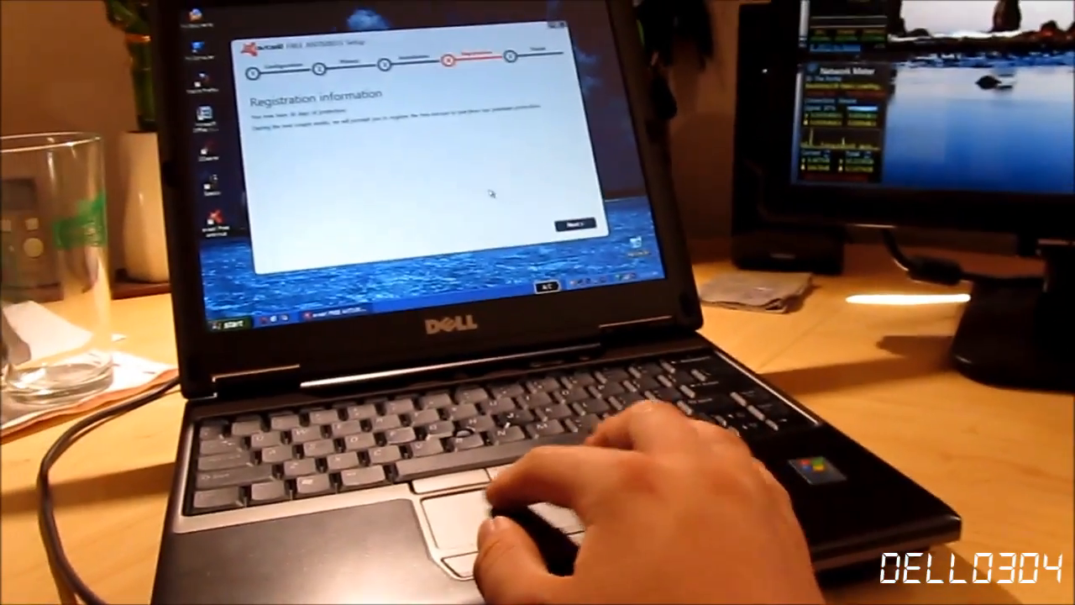
left_click(574, 223)
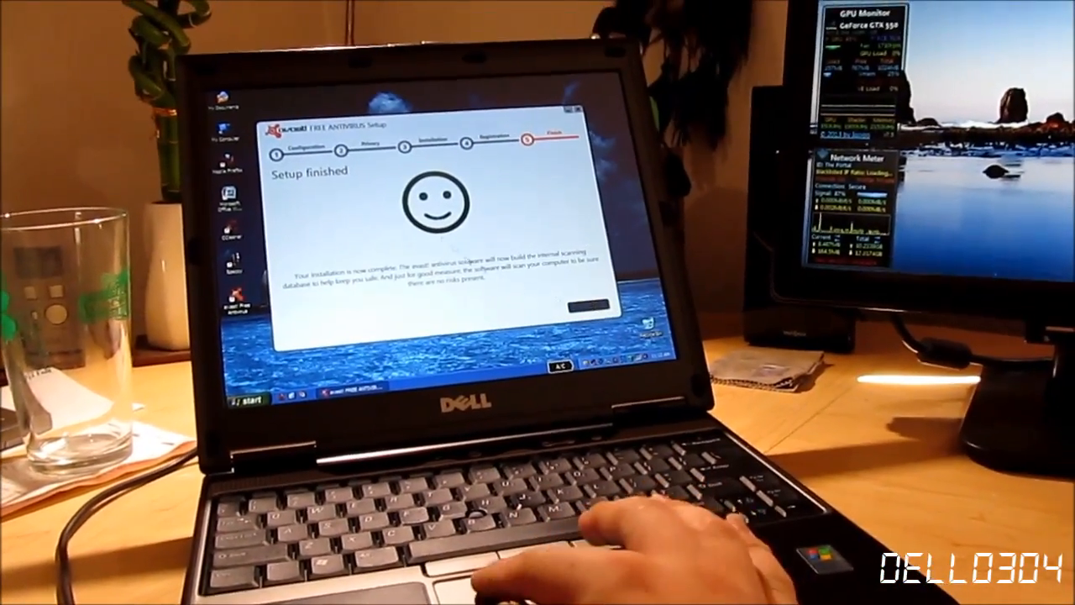